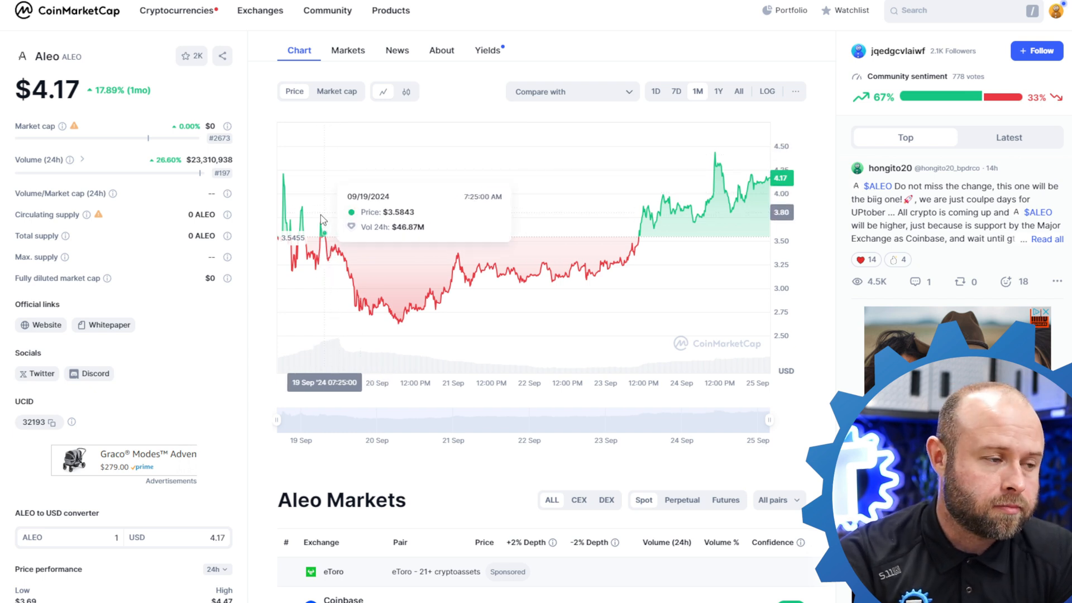
mouse_move(99, 163)
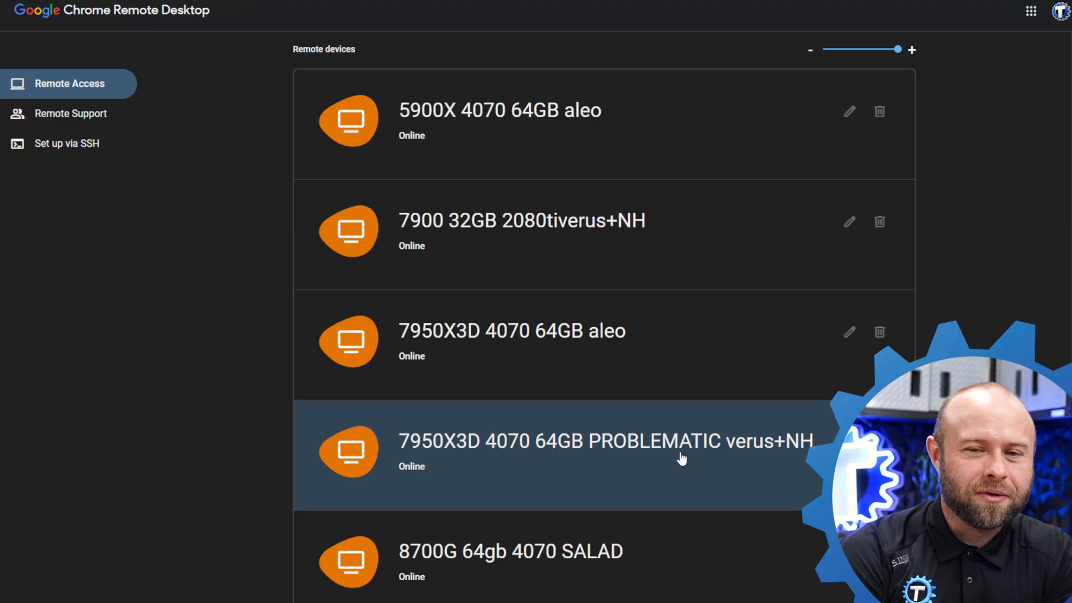
mouse_move(648, 104)
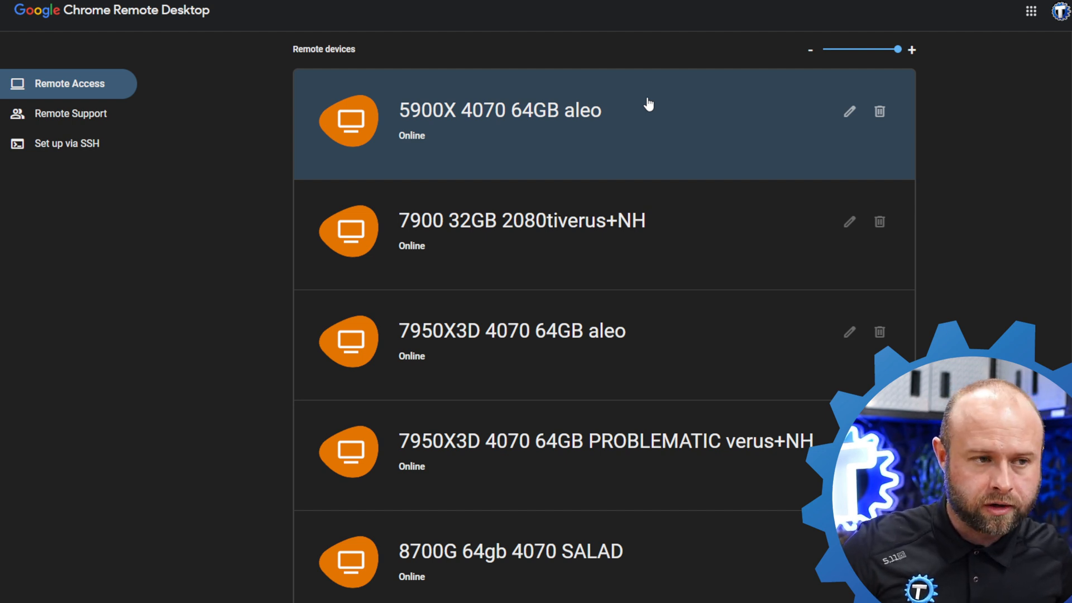
mouse_move(583, 335)
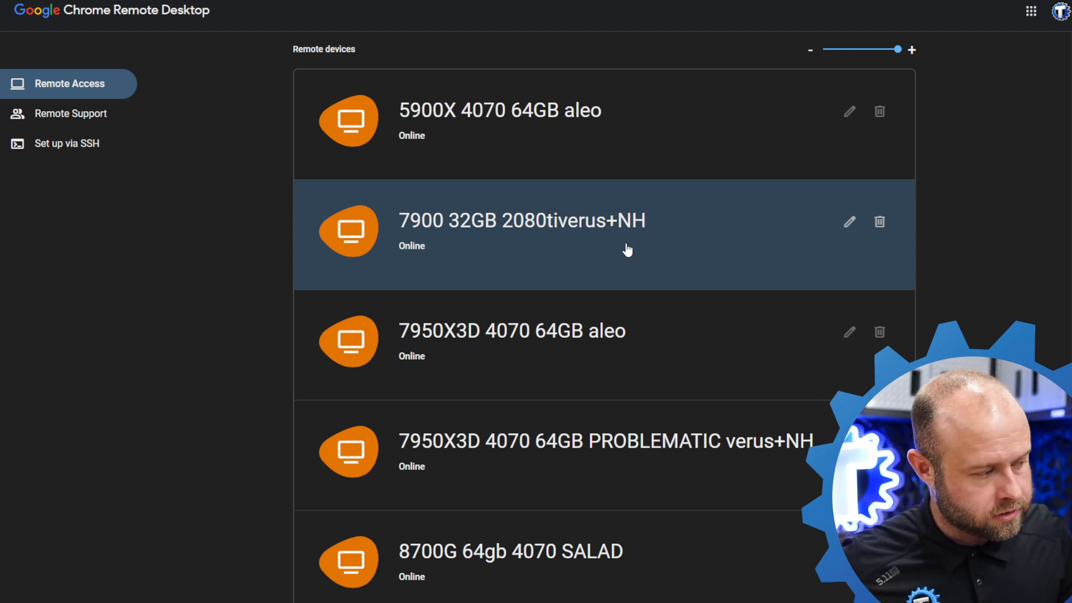
Step: Scroll the Vipor.net Verus dashboard to the hashrate chart and the two-rig Active Workers table
click(521, 232)
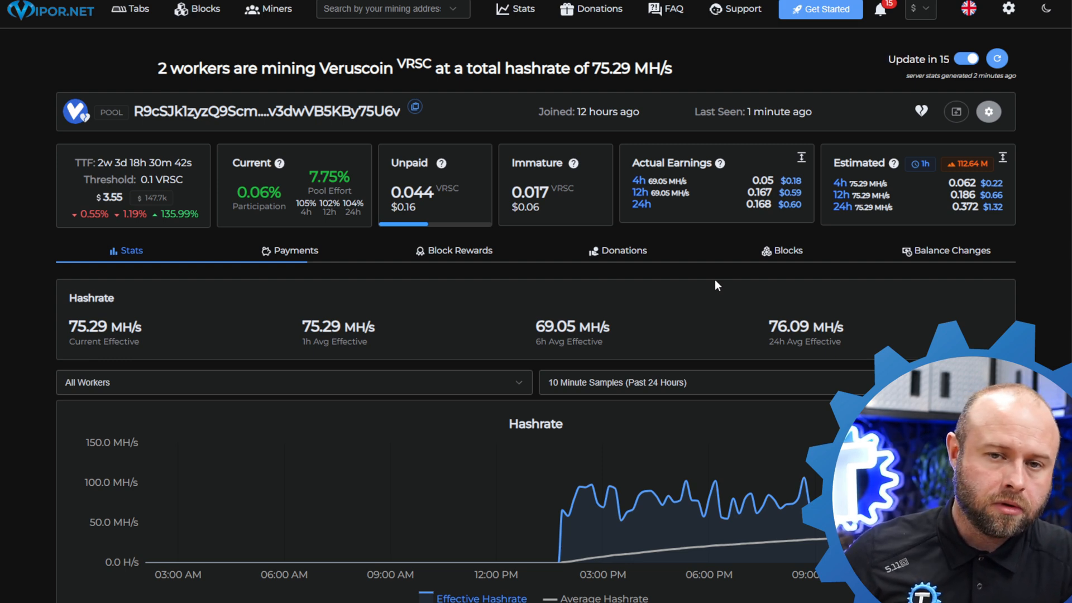
scroll(down, 3)
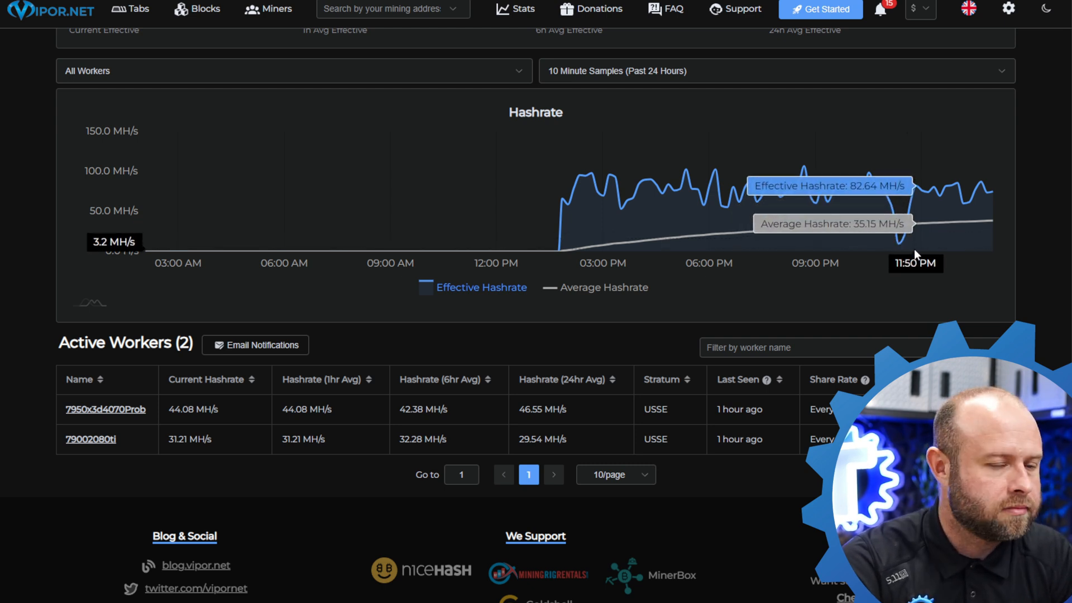
mouse_move(905, 241)
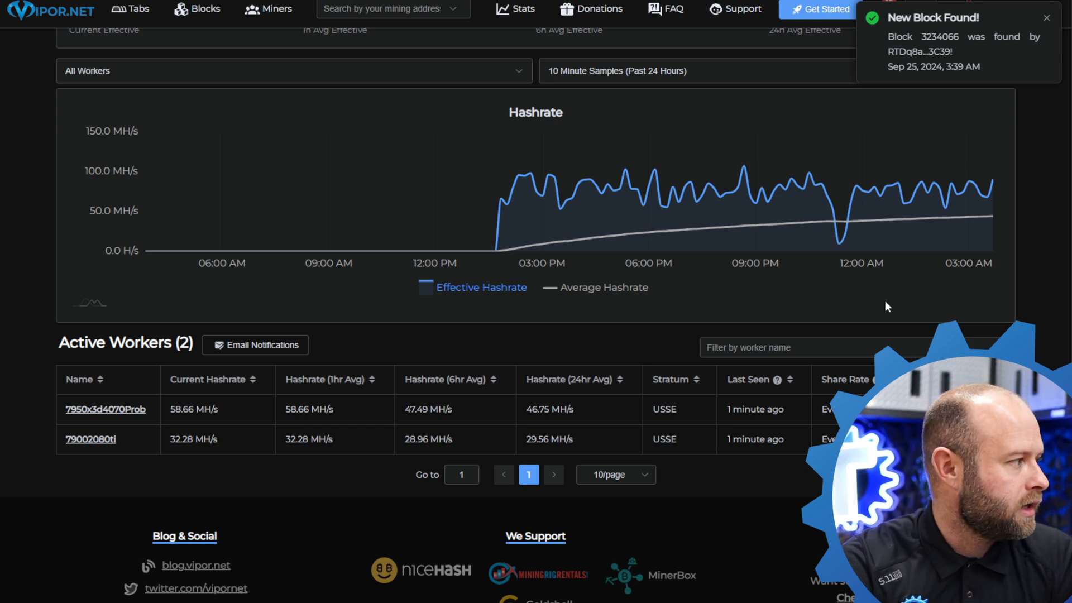
mouse_move(896, 324)
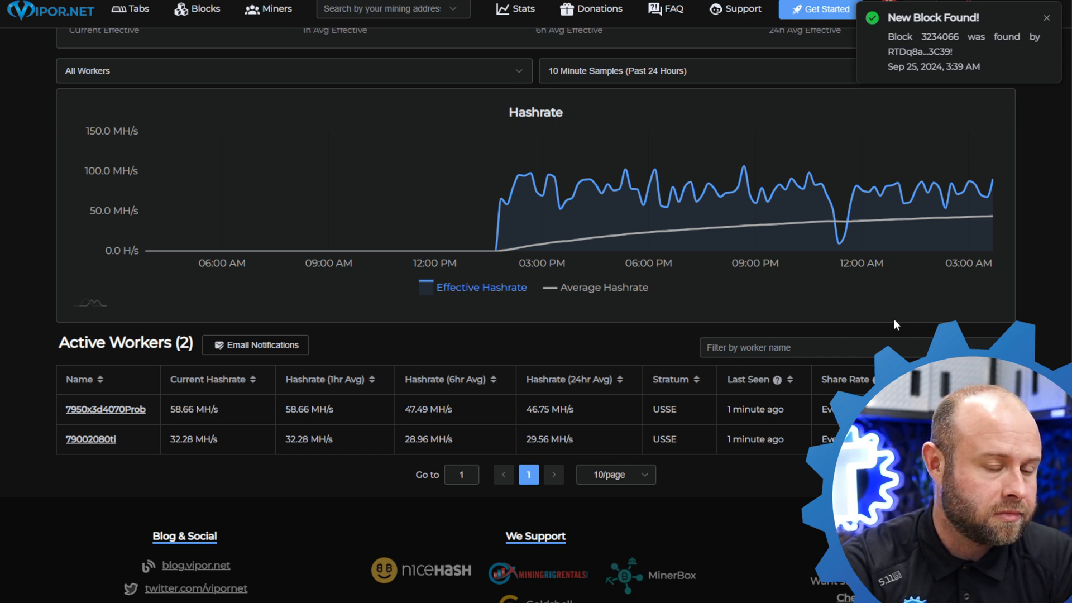